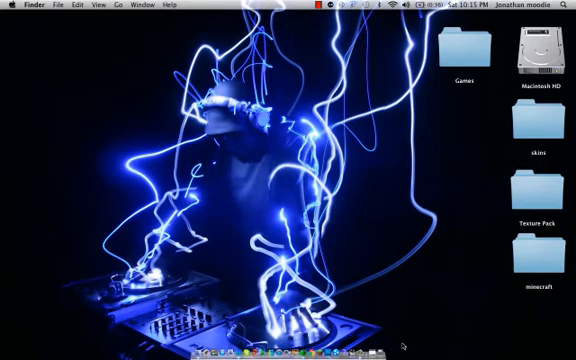
{"action": "mouse_move", "coordinate": [360, 338]}
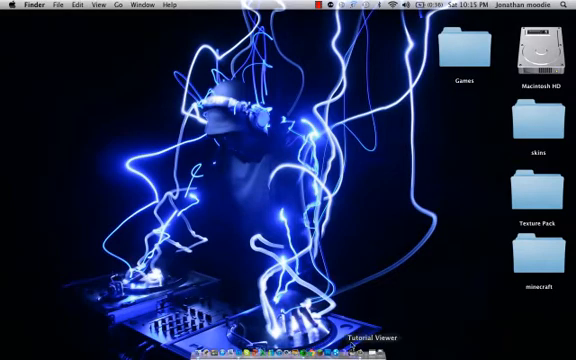
Launch Firefox from the Dock so its start page appears.
{"action": "left_click", "coordinate": [306, 344]}
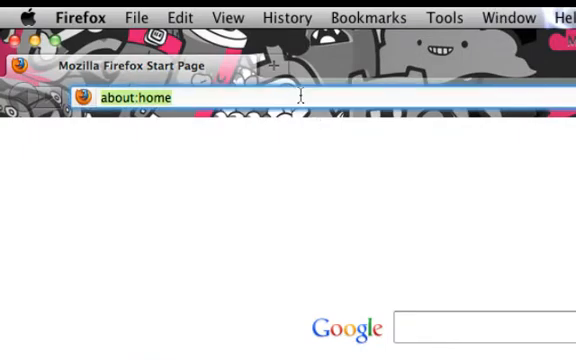
Go to technicpack.net via the address bar suggestion for 'te'.
{"action": "type", "text": "te"}
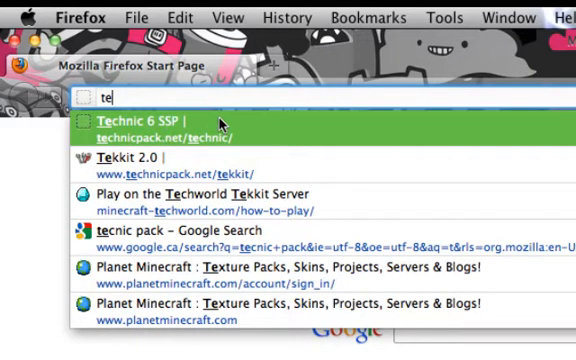
{"action": "left_click", "coordinate": [200, 124]}
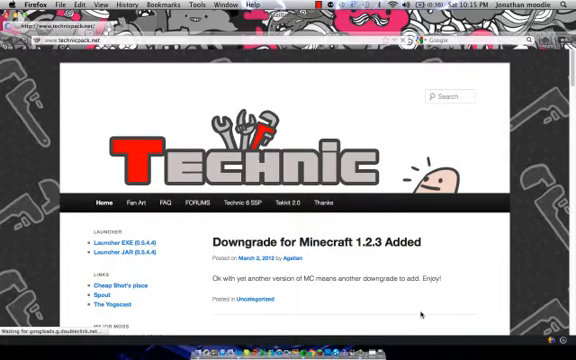
Save the Technic Launcher Mac and Linux file from the launcher download page.
{"action": "left_click", "coordinate": [242, 204]}
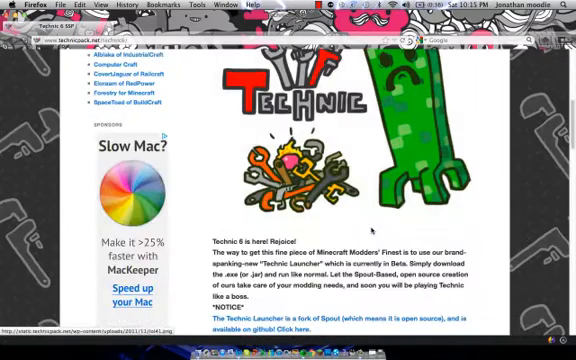
{"action": "scroll", "scroll_direction": "down", "scroll_amount": 3}
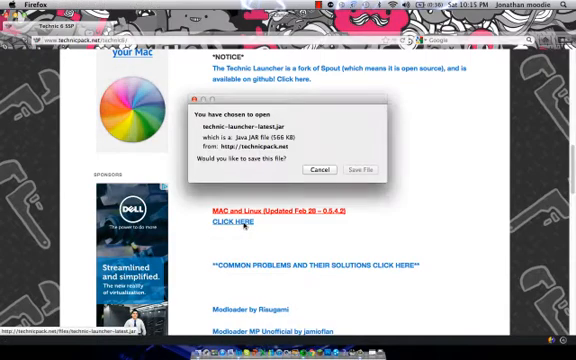
{"action": "left_click", "coordinate": [374, 168]}
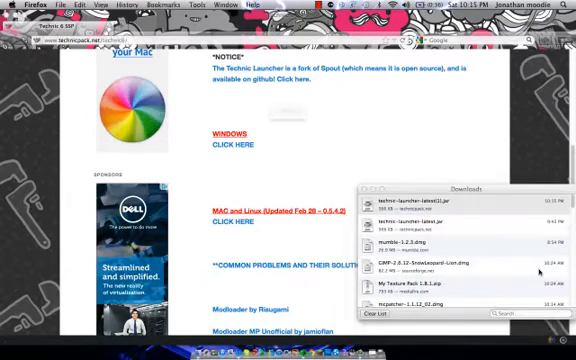
Run technic-launcher-latest.jar from Downloads and approve opening the Internet app.
{"action": "double_click", "coordinate": [410, 192]}
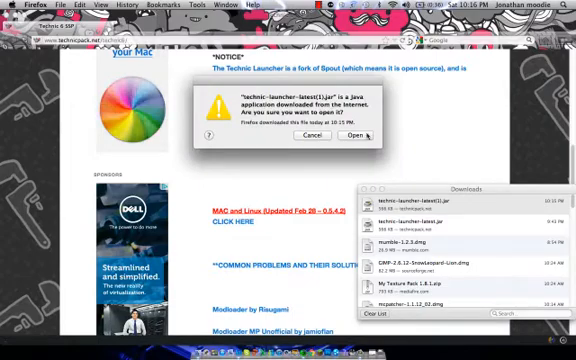
{"action": "left_click", "coordinate": [356, 136]}
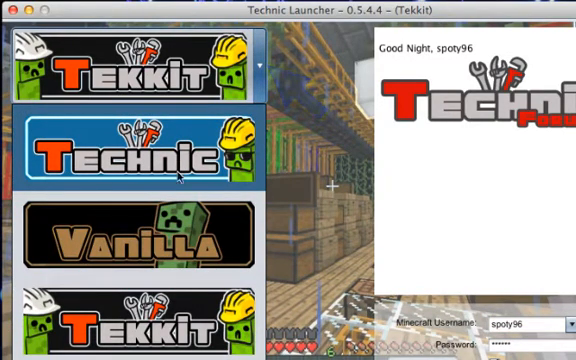
Select the Technic modpack from the modpack dropdown in place of Tekkit.
{"action": "left_click", "coordinate": [130, 150]}
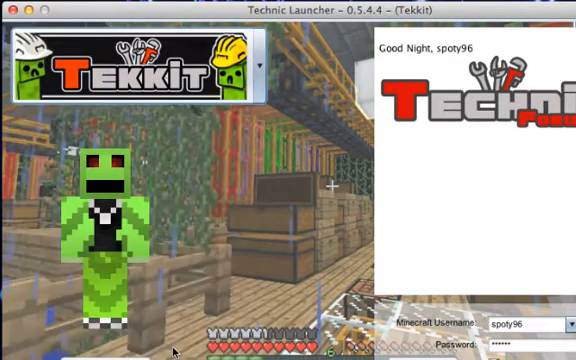
{"action": "left_click", "coordinate": [250, 64]}
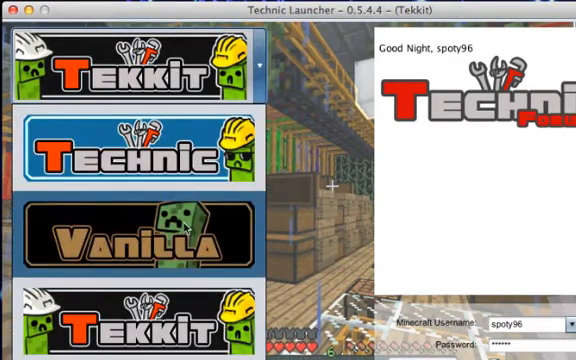
{"action": "left_click", "coordinate": [140, 228]}
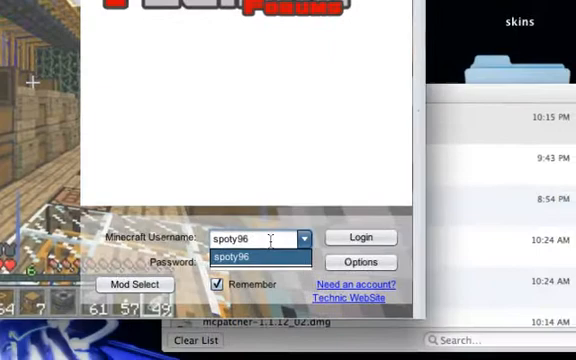
Enter the account password and log in to launch the Technic modpack.
{"action": "type", "text": "spokghdfg"}
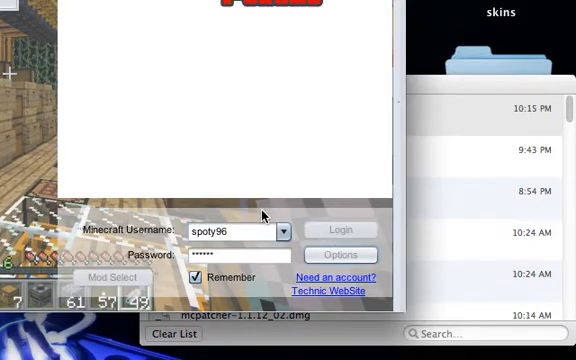
{"action": "left_click", "coordinate": [340, 228]}
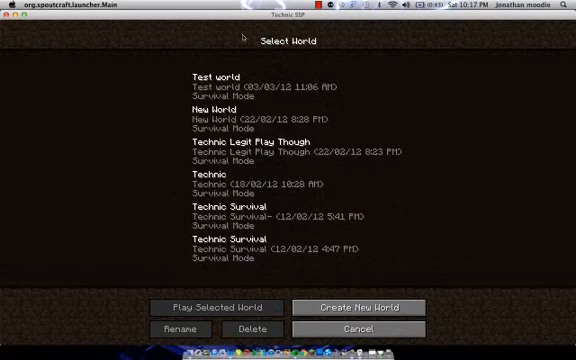
Play the saved single-player world 'Test world' from the Select World list.
{"action": "left_click", "coordinate": [280, 84]}
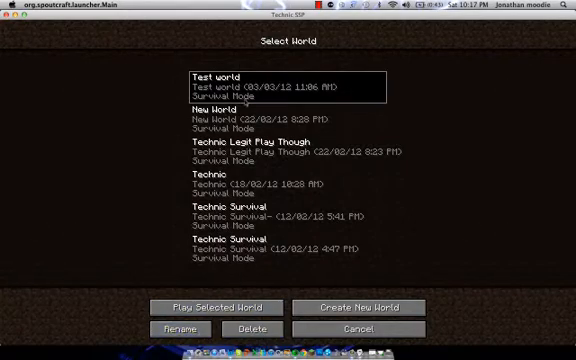
{"action": "left_click", "coordinate": [230, 308]}
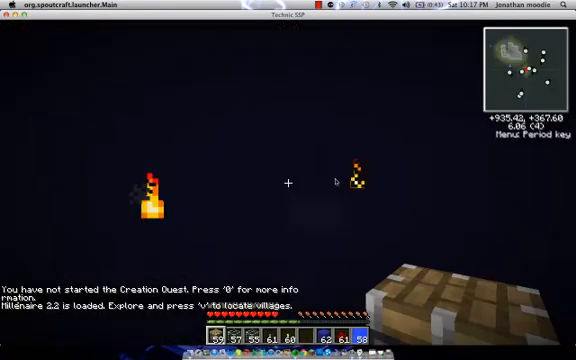
{"action": "key", "text": "Escape"}
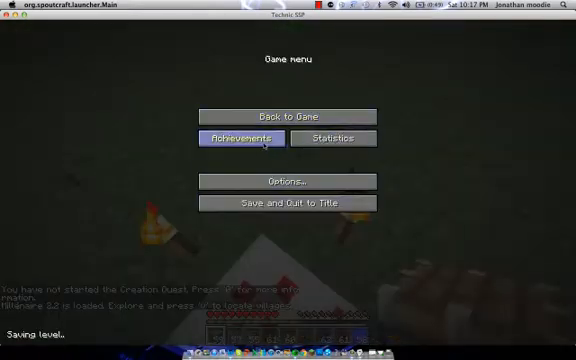
{"action": "left_click", "coordinate": [288, 180]}
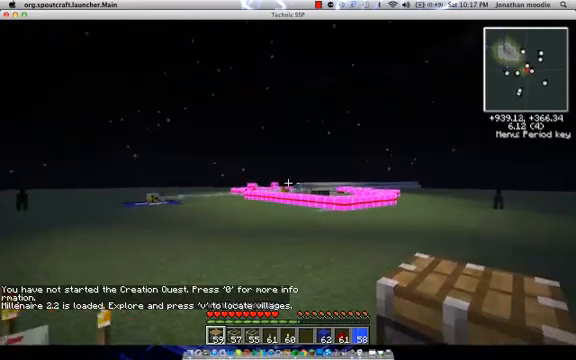
{"action": "key", "text": "Escape"}
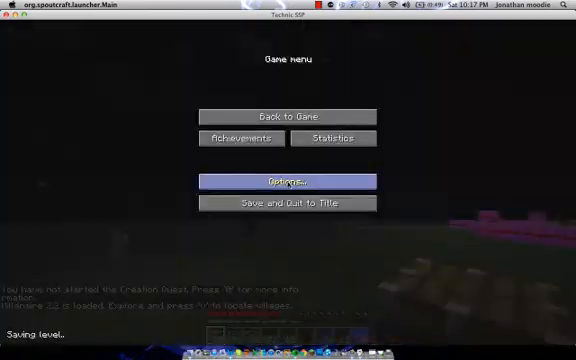
{"action": "left_click", "coordinate": [282, 116]}
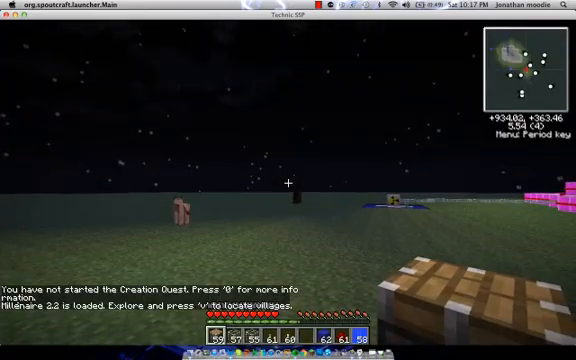